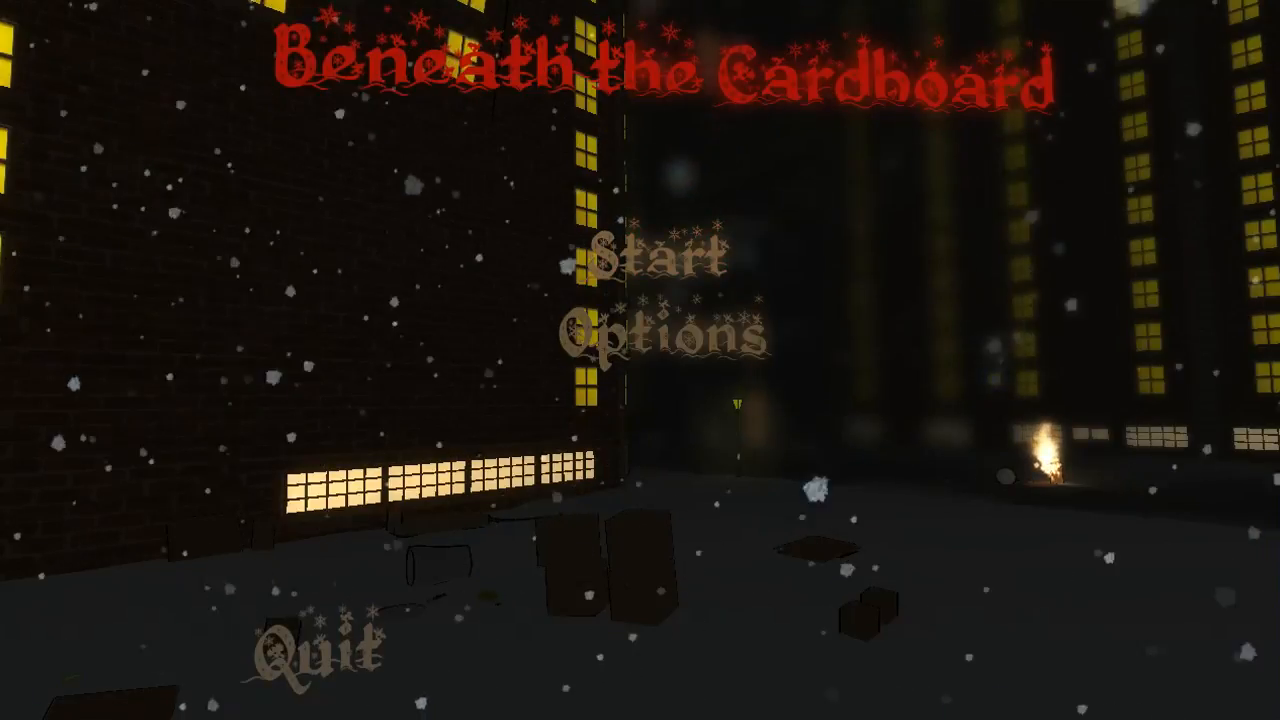
# Step: Open the game's folder showing the Cooking Tips, ProTip and Wind Mechanics images
pyautogui.click(657, 255)
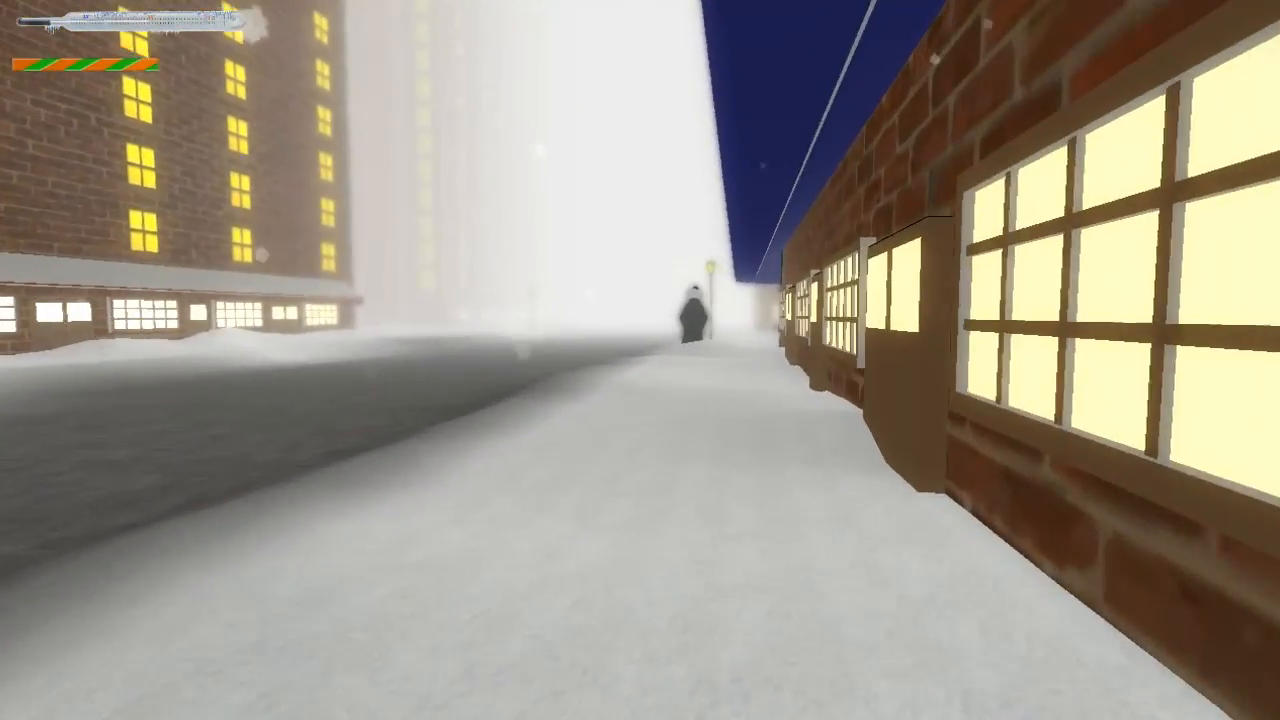
pyautogui.press('w')
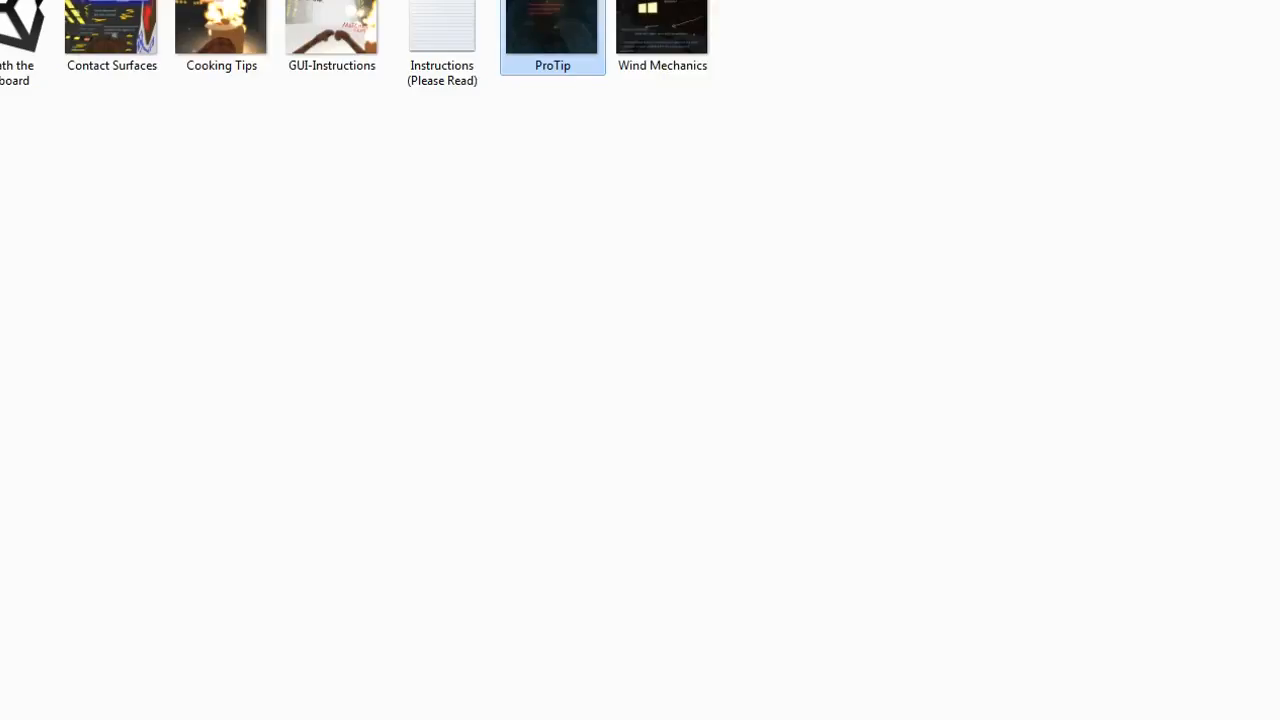
pyautogui.doubleClick(662, 26)
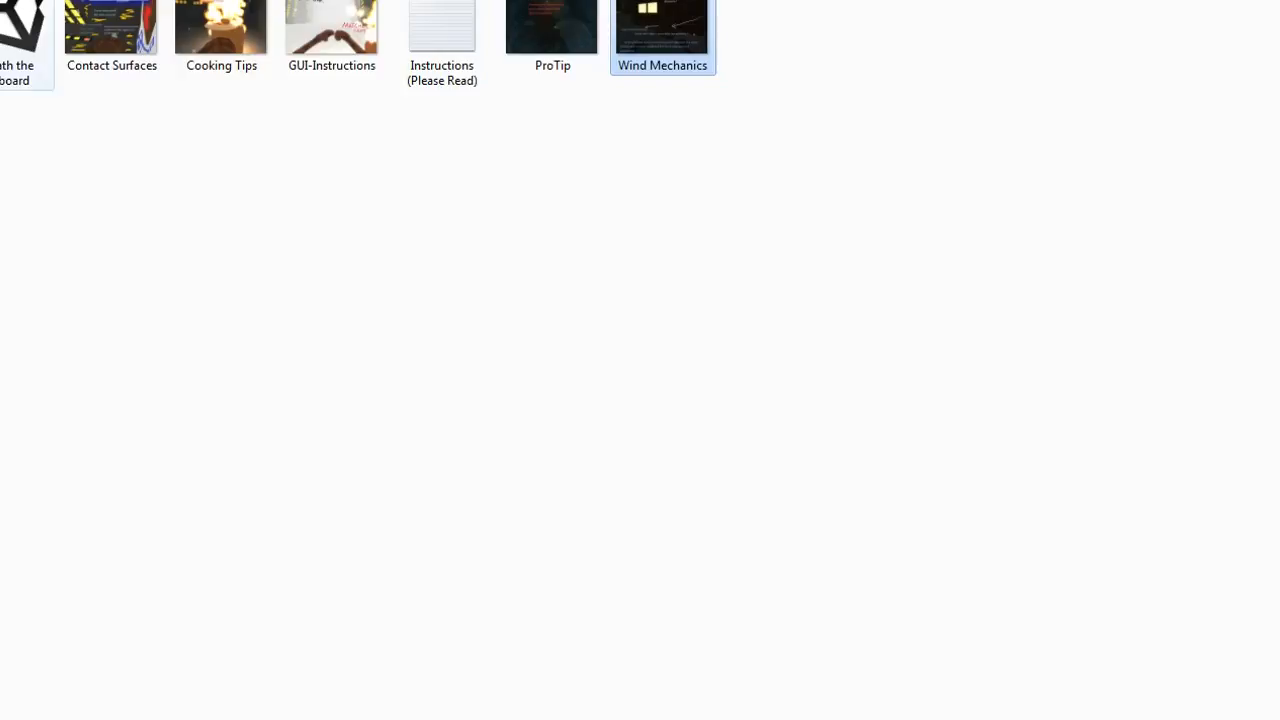
# Step: Open 'Instructions (Please Read)' in Notepad to read the controls and survival tips
pyautogui.click(442, 40)
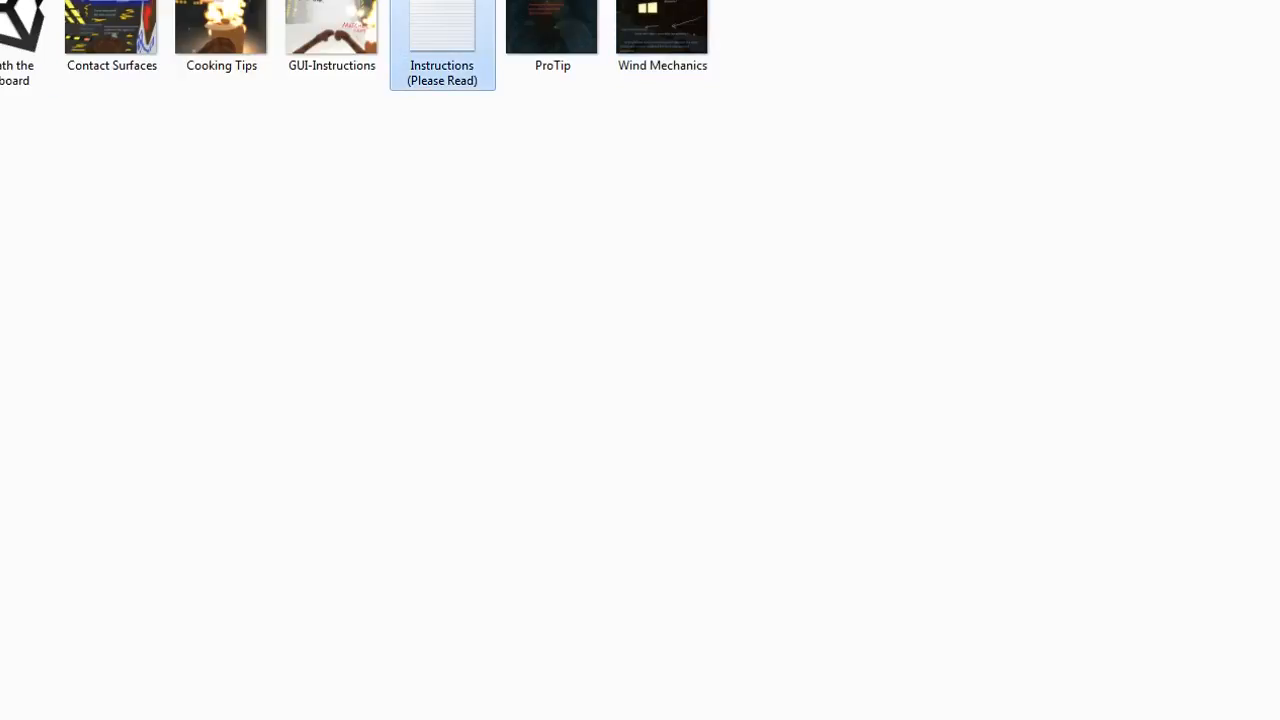
pyautogui.doubleClick(442, 25)
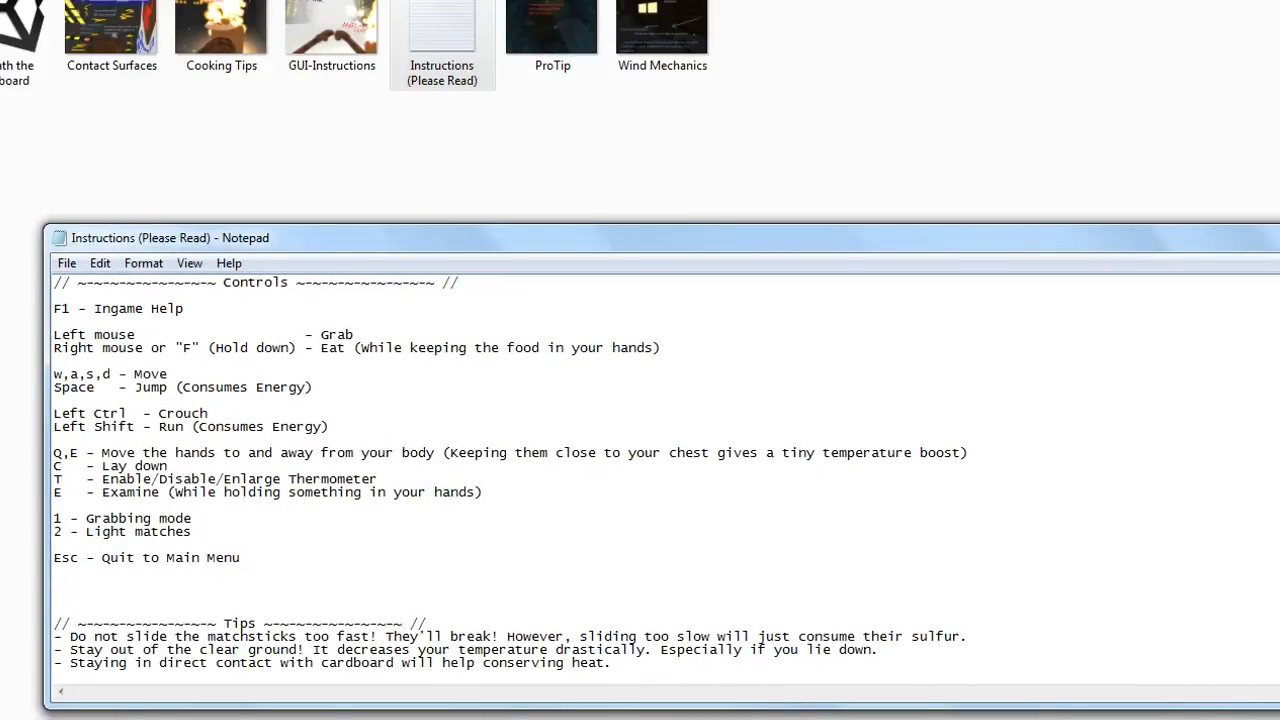
pyautogui.click(55, 282)
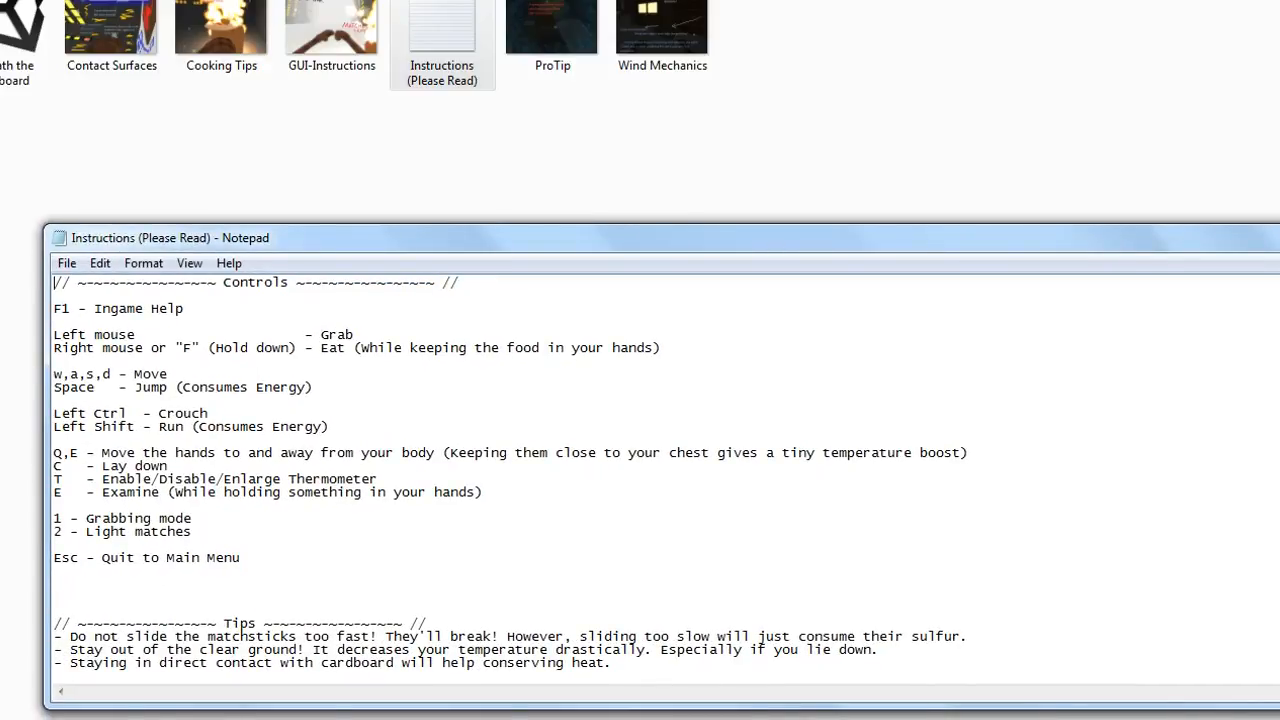